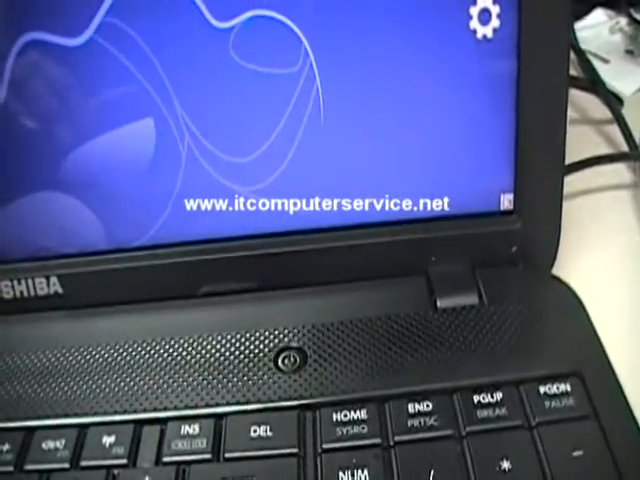
# - From PC settings General, restart into the advanced startup options
pyautogui.click(484, 22)
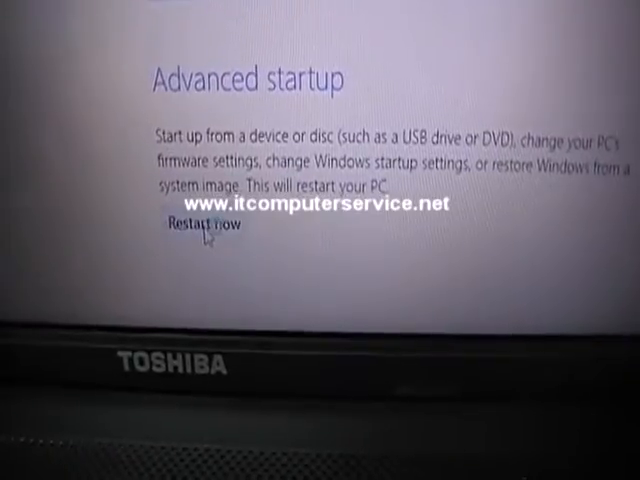
pyautogui.click(196, 224)
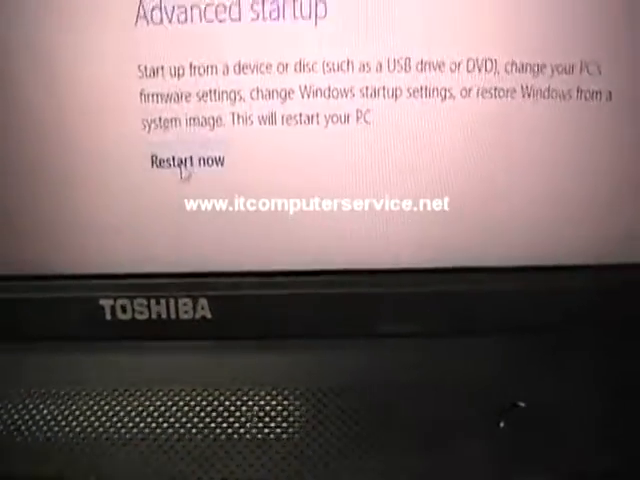
# - Choose Restart now so the Advanced startup screen offers to restart the PC
pyautogui.click(184, 160)
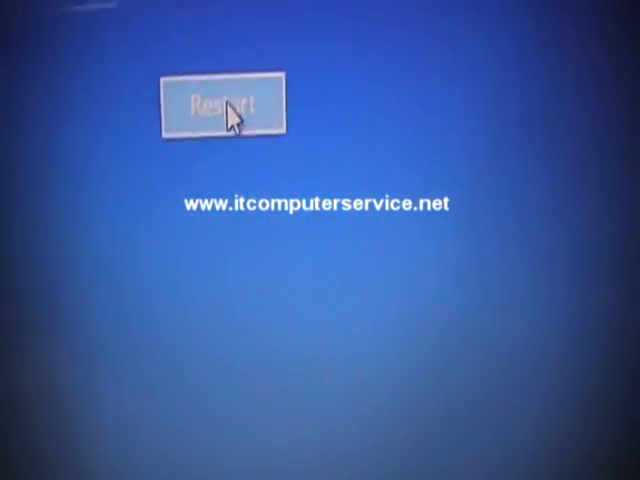
pyautogui.click(216, 104)
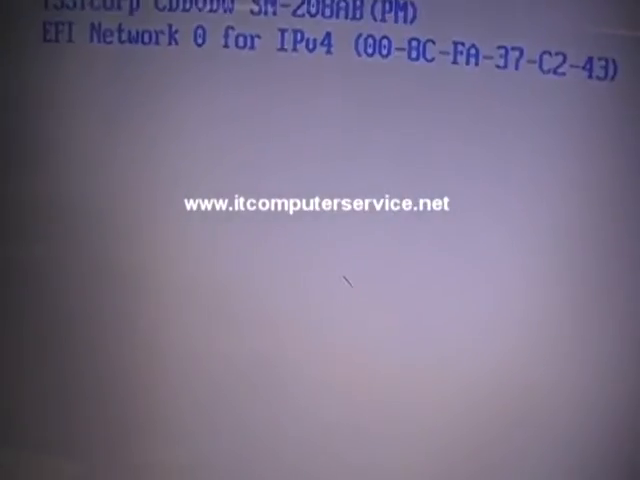
# - Confirm the DVD drive as the boot device with F10
pyautogui.press('f10')
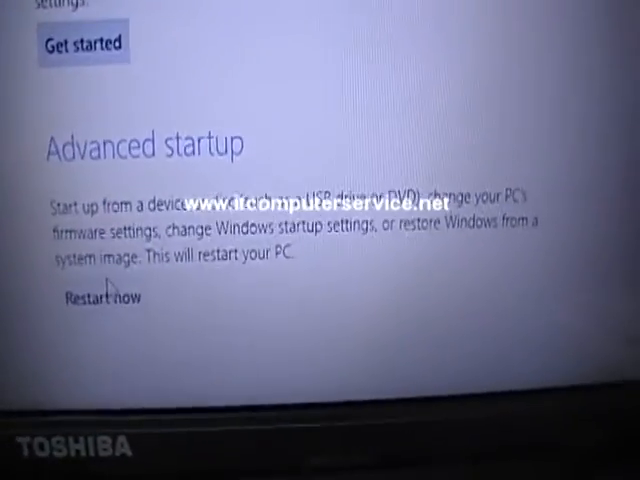
# - Restart the PC into advanced startup again from PC settings General
pyautogui.click(98, 296)
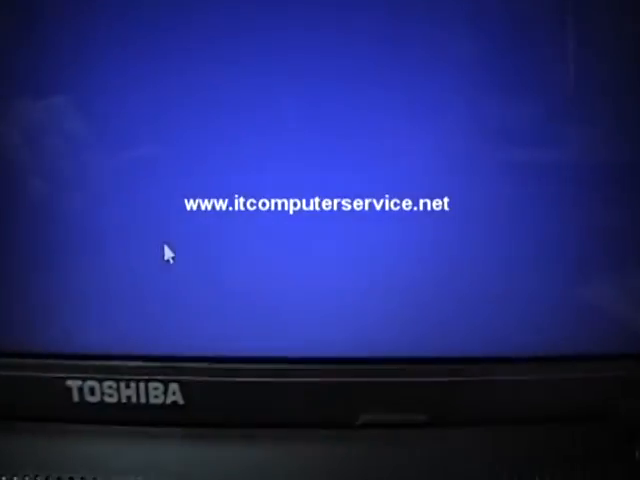